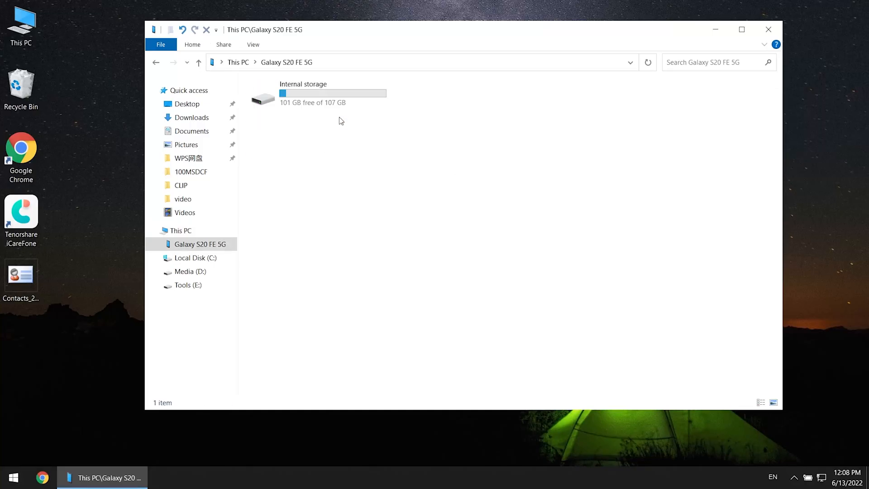
Open the Galaxy S20 FE 5G's Internal storage to list its folders like DCIM and Download
{"action": "double_click", "coordinate": [303, 97]}
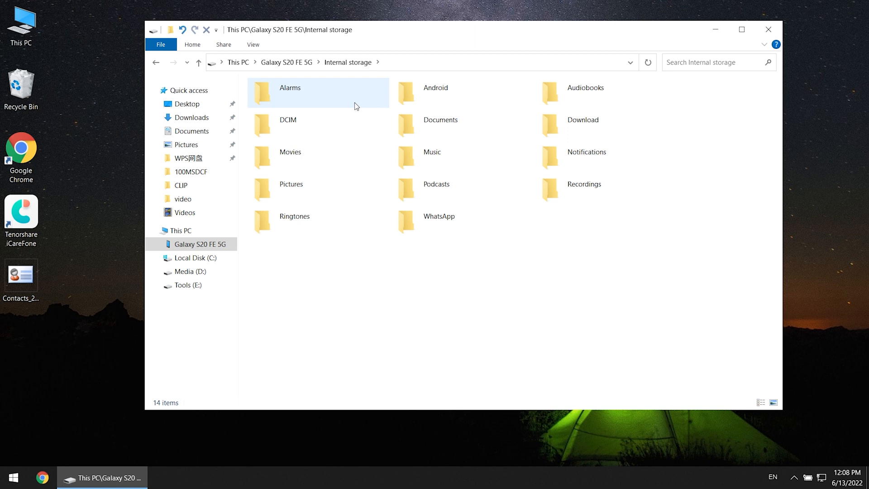